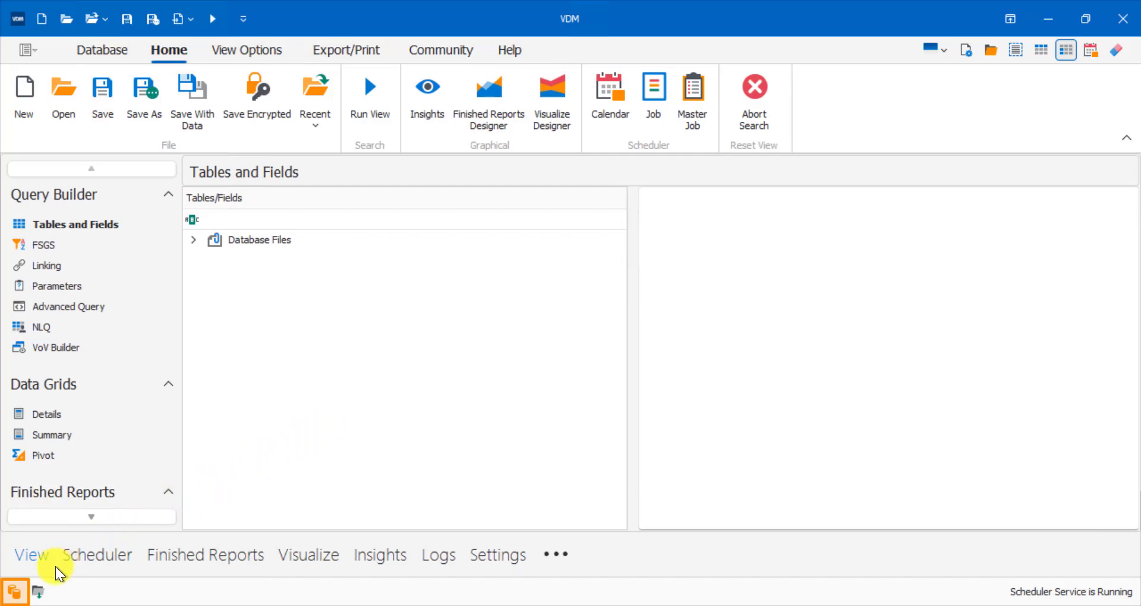
Step: Connect to the ABCLocal SQL Server database from the listed connections
left_click(193, 239)
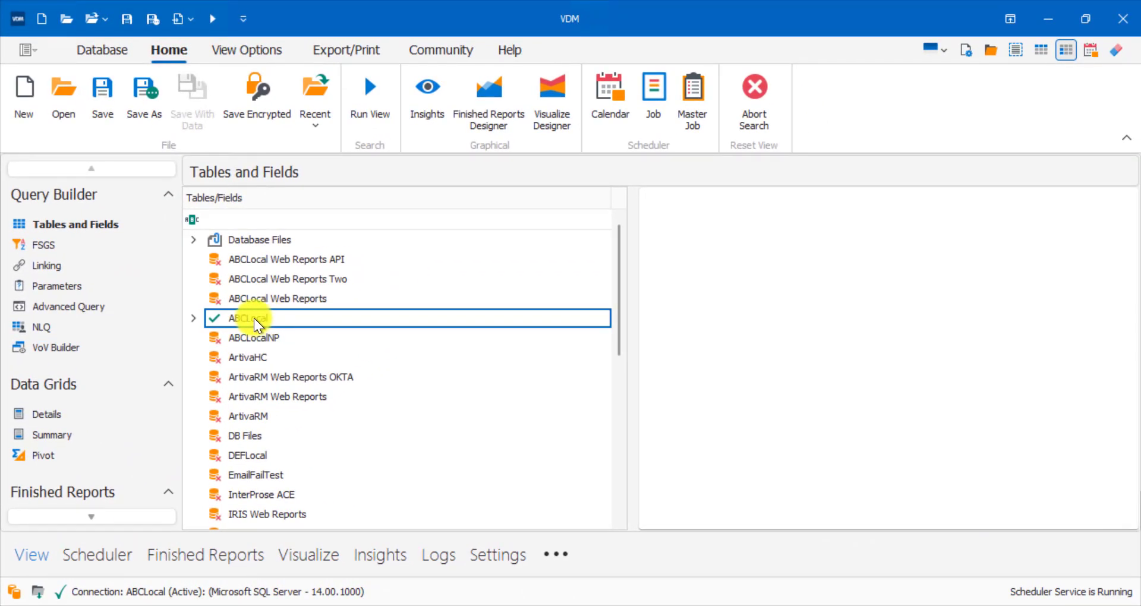
Step: Expand ABCLocal and its dbo schema, then select the SQLUser_Call_Logging_Audit table
left_click(193, 318)
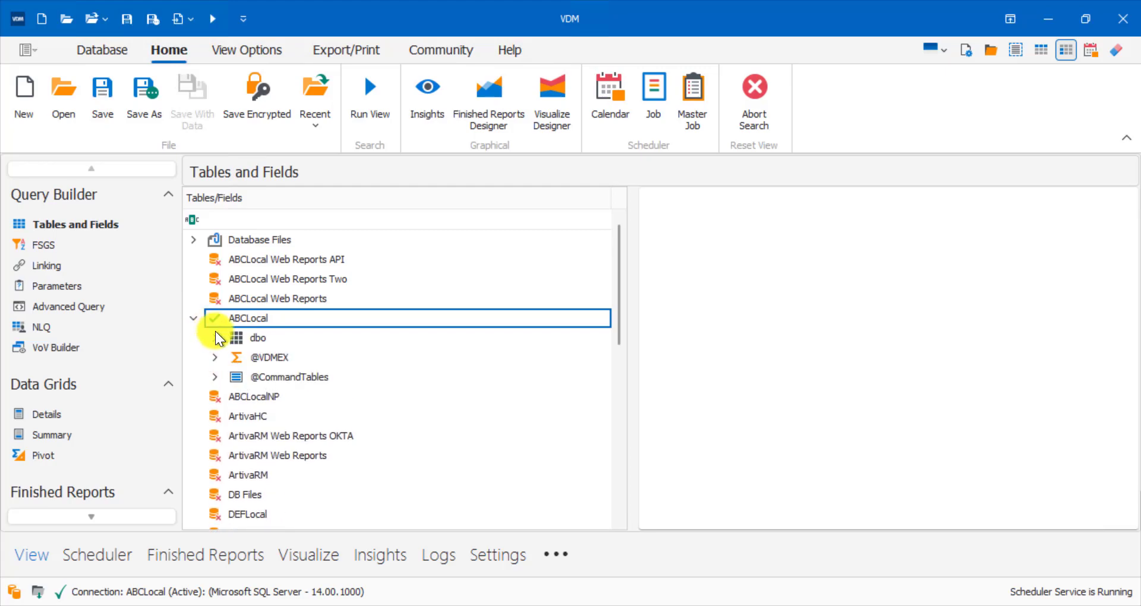
left_click(215, 337)
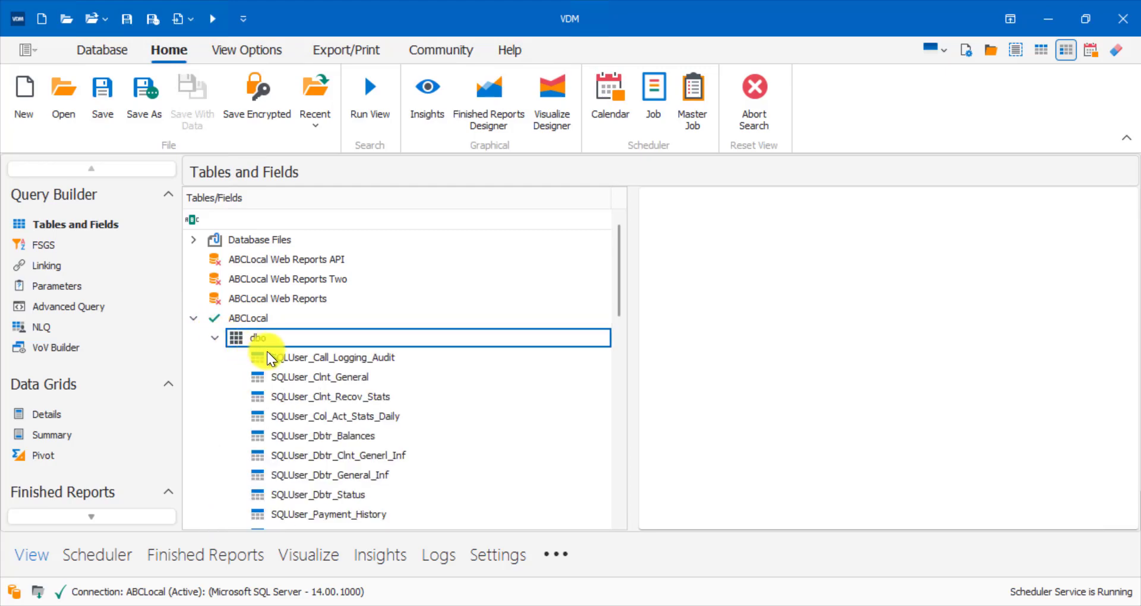
left_click(332, 357)
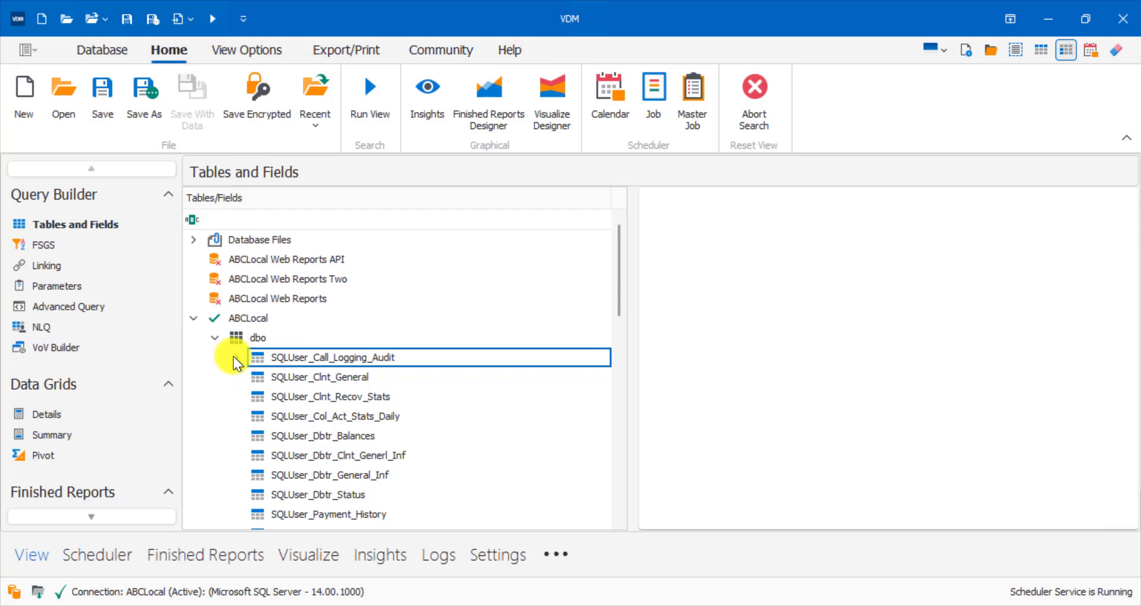